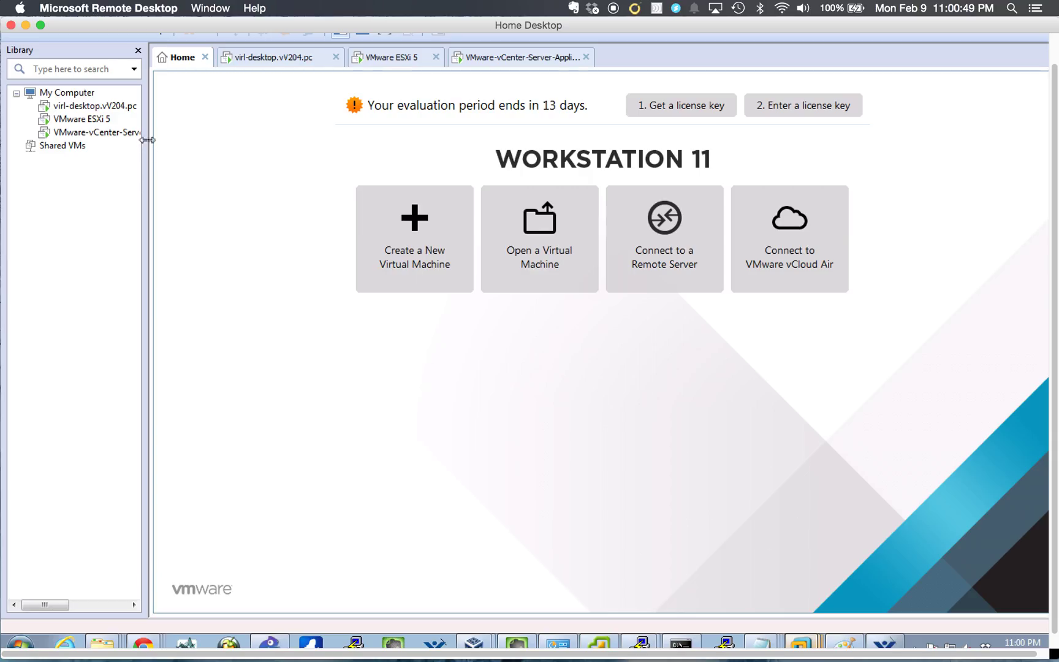
{"action": "mouse_move", "coordinate": [105, 108]}
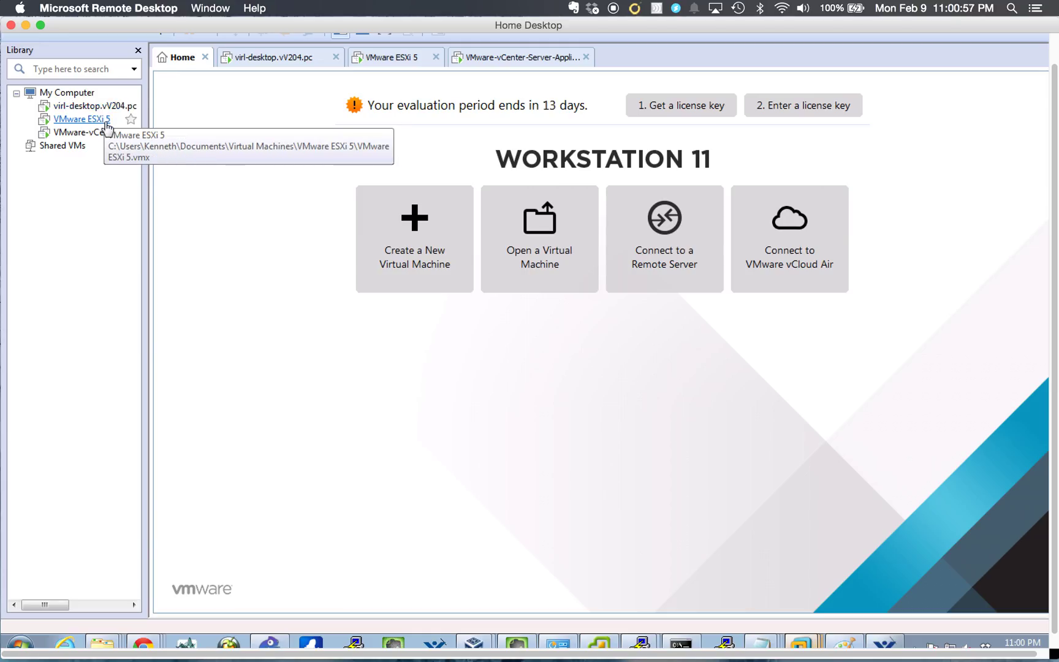
{"action": "mouse_move", "coordinate": [101, 139]}
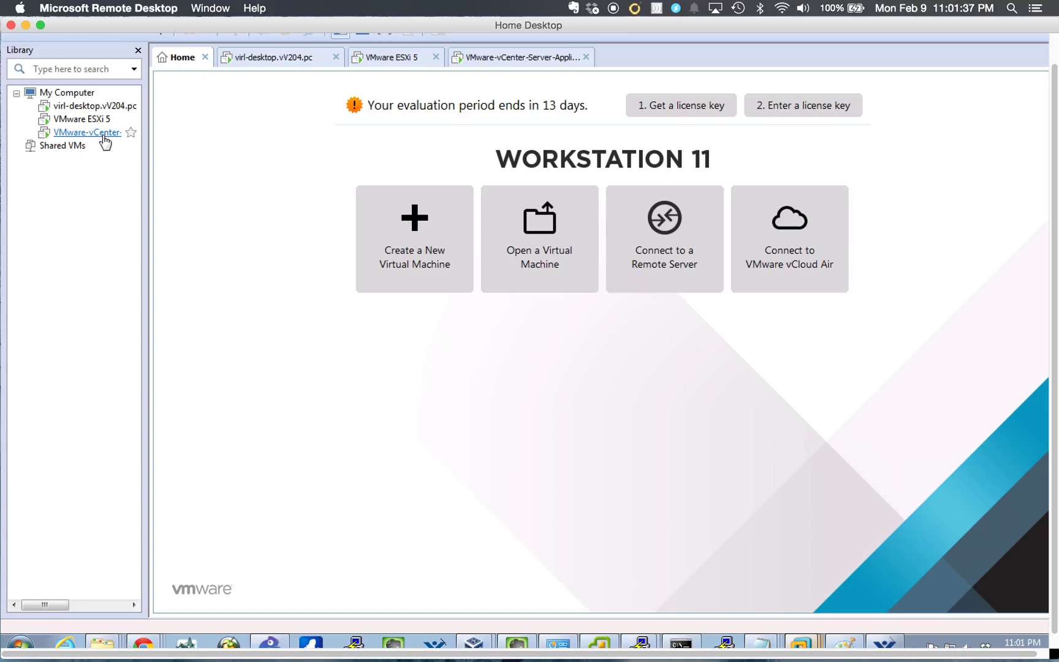
{"action": "mouse_move", "coordinate": [109, 140]}
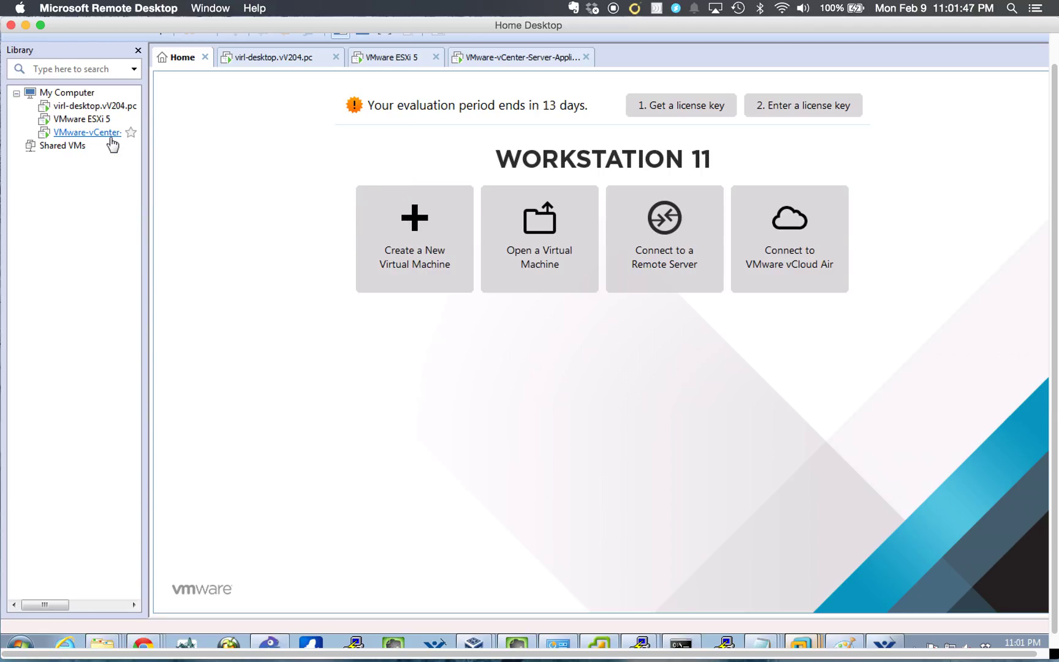
{"action": "mouse_move", "coordinate": [102, 133]}
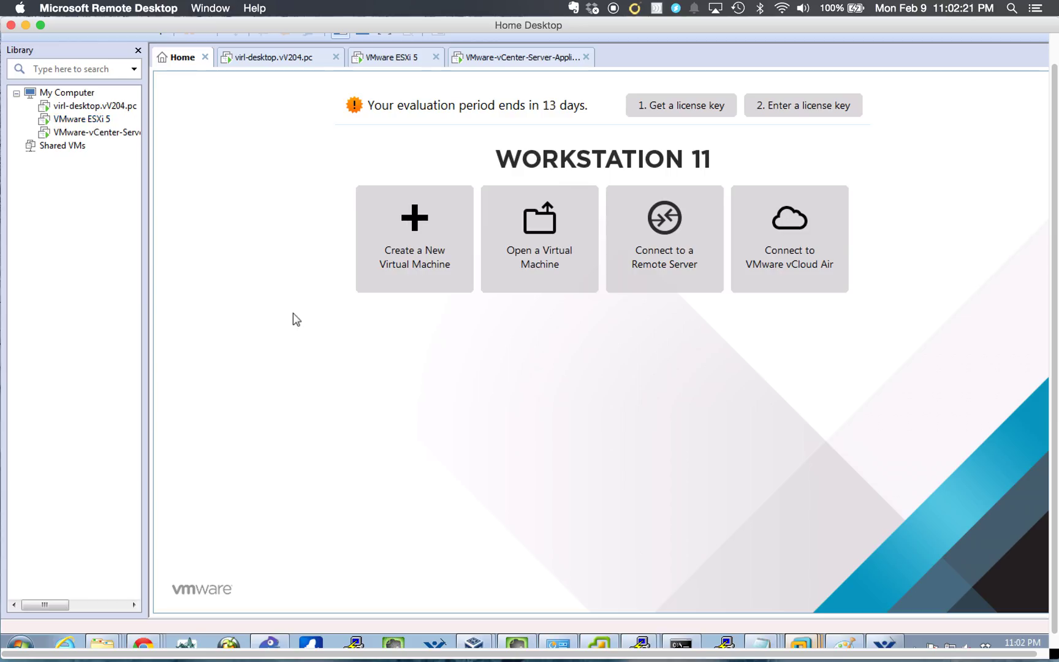
{"action": "mouse_move", "coordinate": [268, 648]}
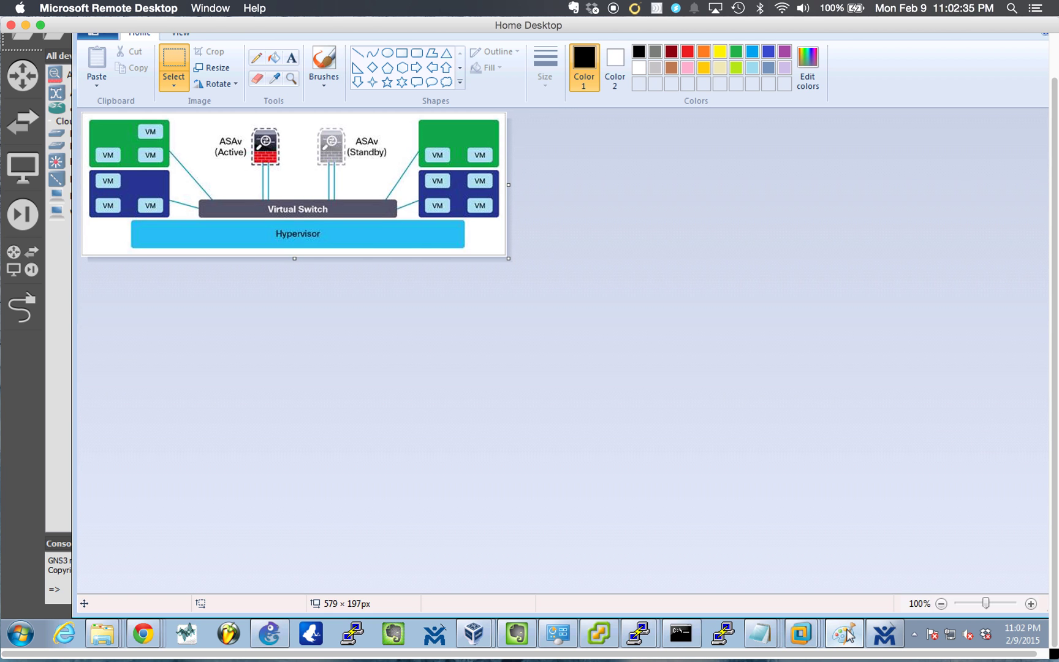
{"action": "mouse_move", "coordinate": [694, 288]}
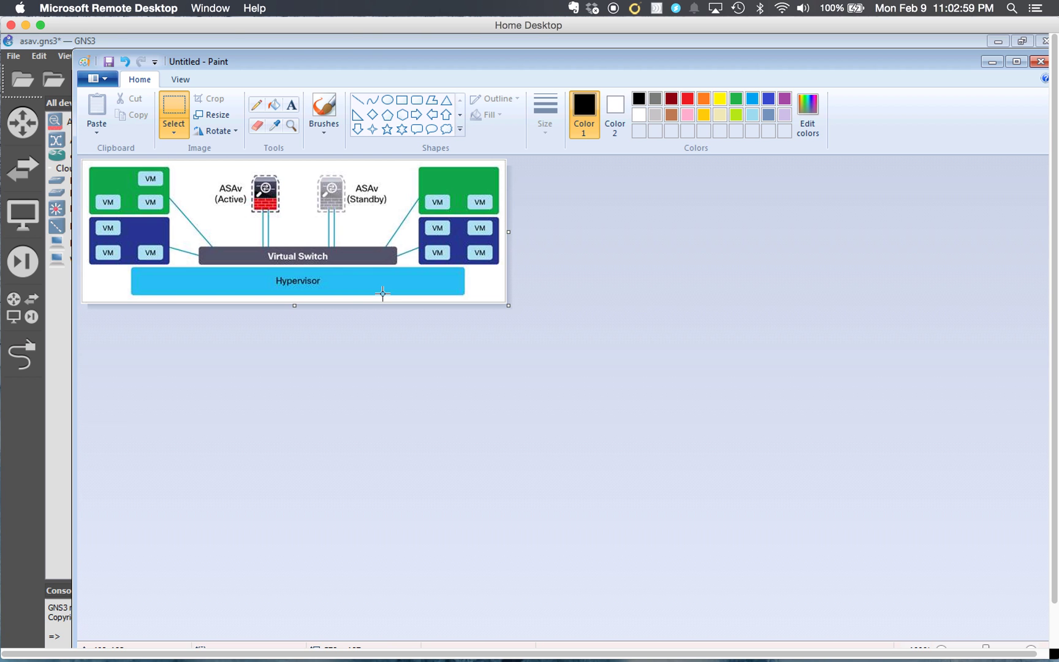
{"action": "mouse_move", "coordinate": [184, 377]}
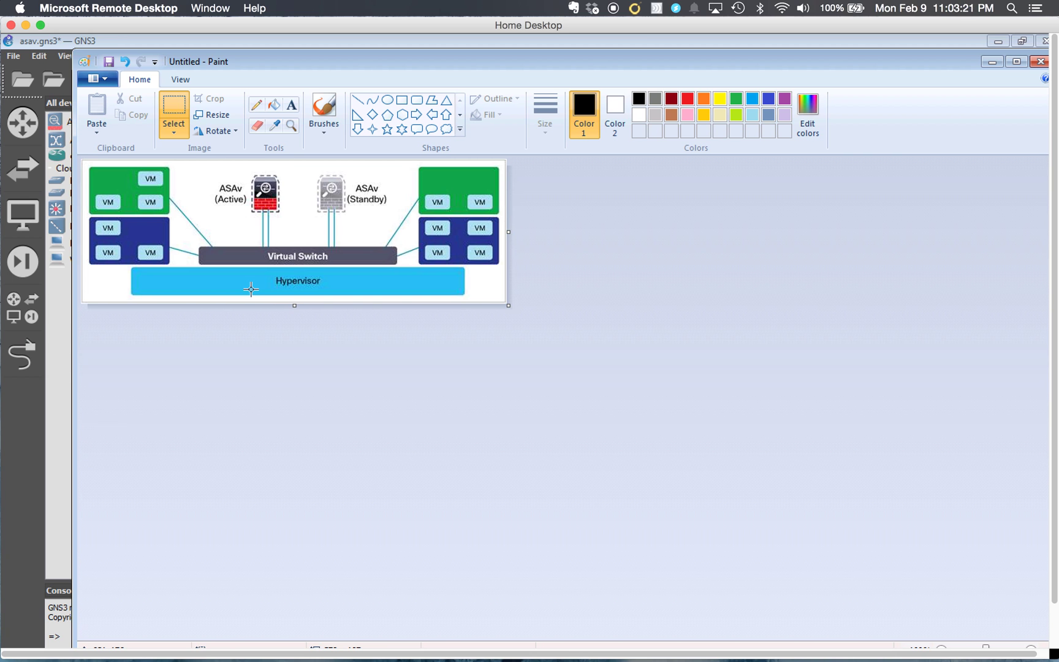
{"action": "mouse_move", "coordinate": [381, 222]}
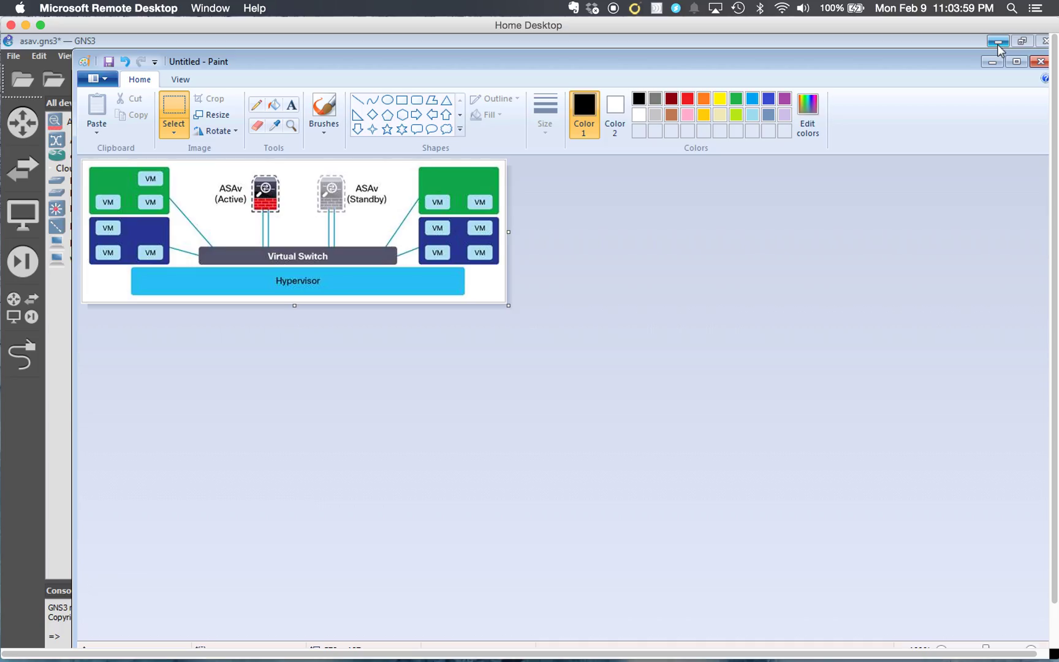
- Minimize the Paint active/standby ASAv diagram to reveal the GNS3 topology underneath
{"action": "left_click", "coordinate": [997, 40]}
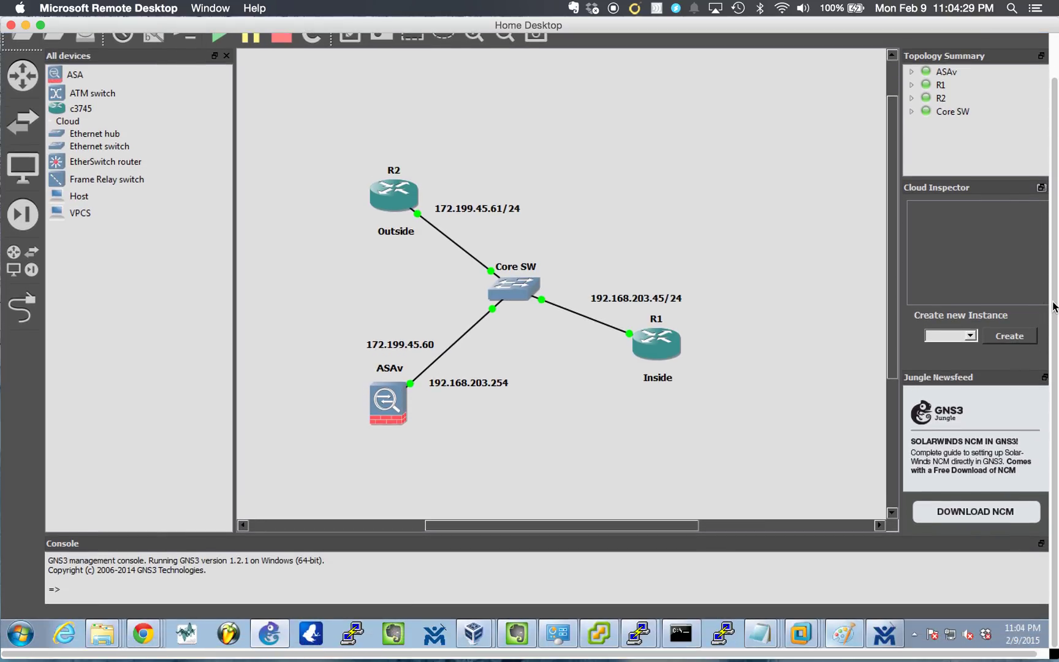
{"action": "mouse_move", "coordinate": [387, 405]}
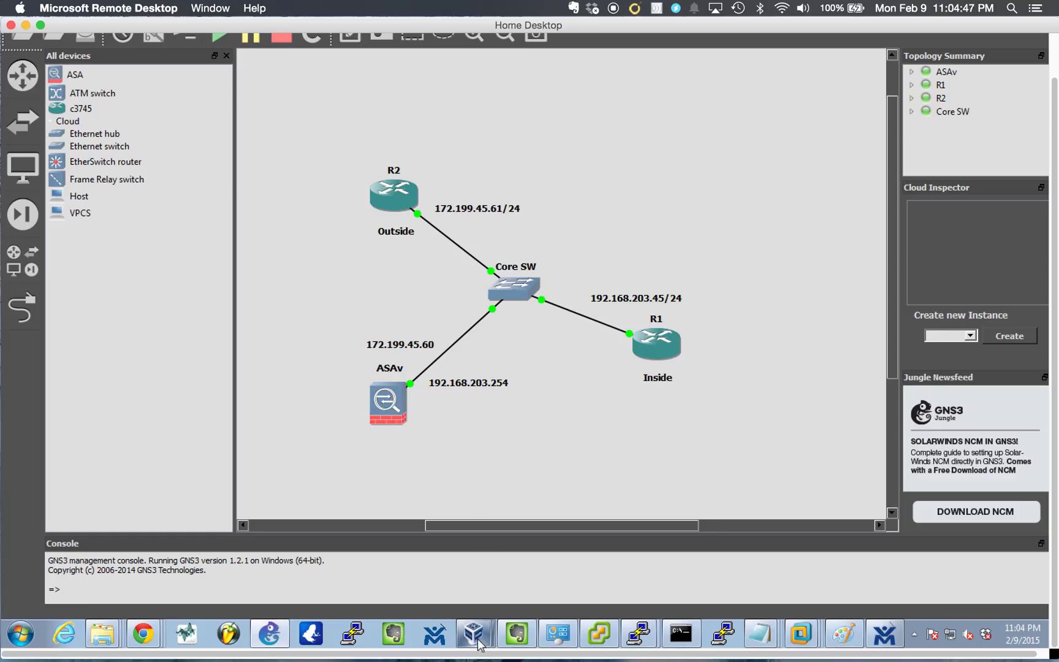
{"action": "mouse_move", "coordinate": [558, 634]}
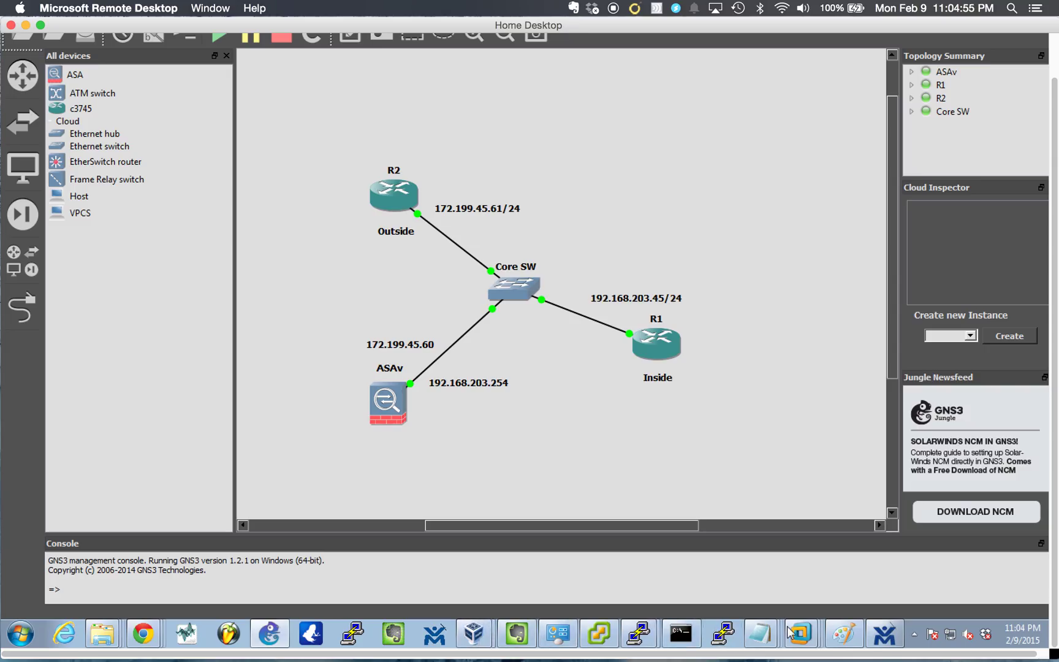
- Switch to the vSphere Client showing the ASAv1 console with hostname TITAN
{"action": "left_click", "coordinate": [601, 633]}
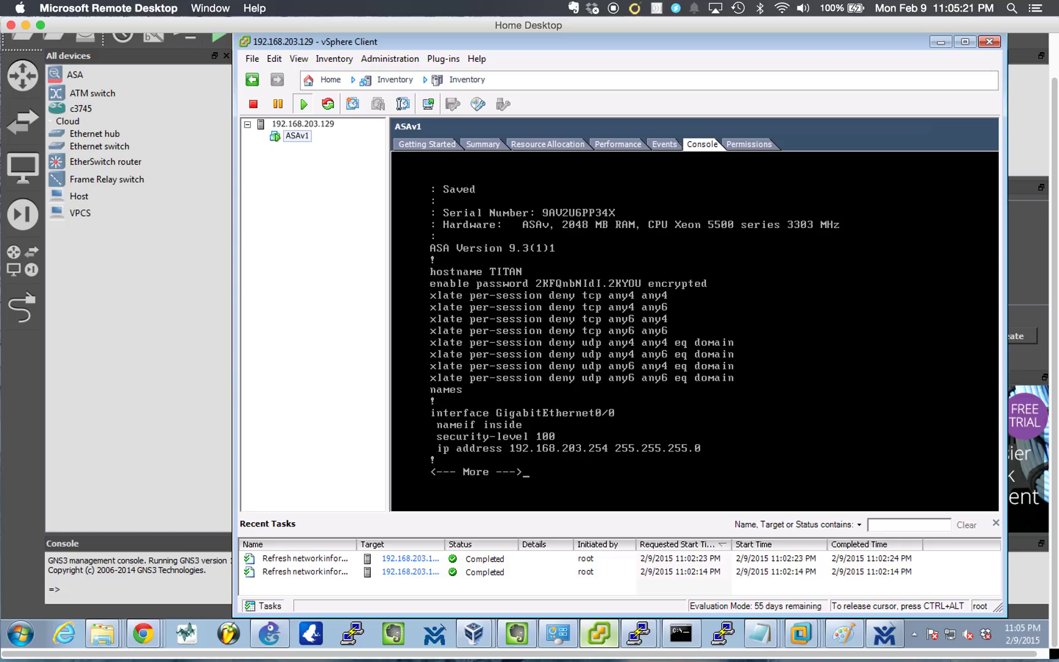
- Page through ASAv1's config past interfaces, network objects and ICMP access-list to call-home
{"action": "key", "text": "Space"}
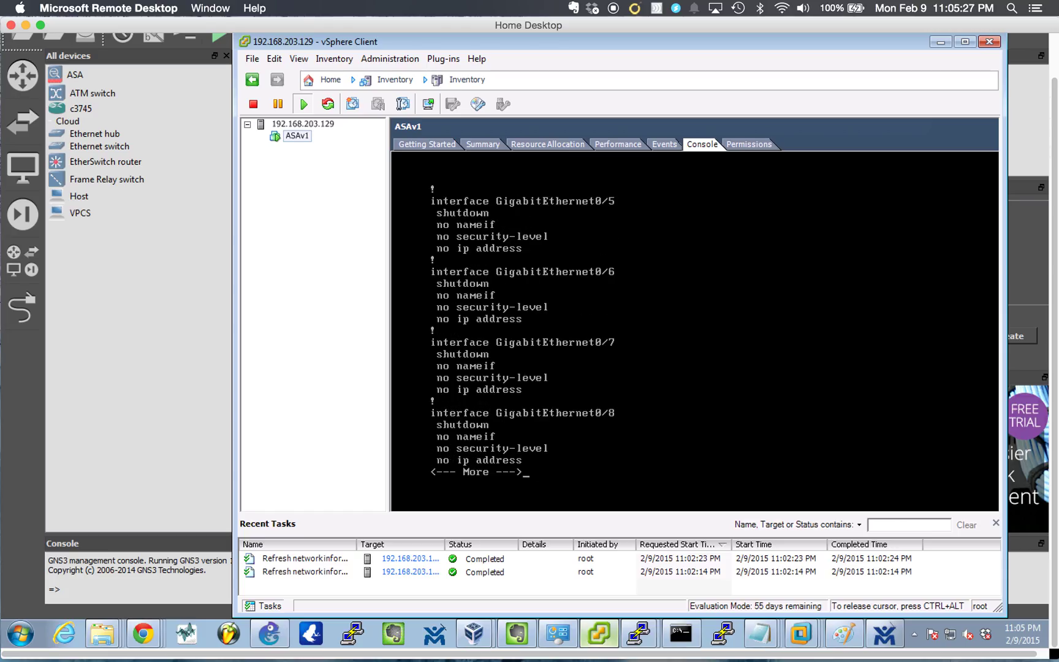
{"action": "key", "text": "space"}
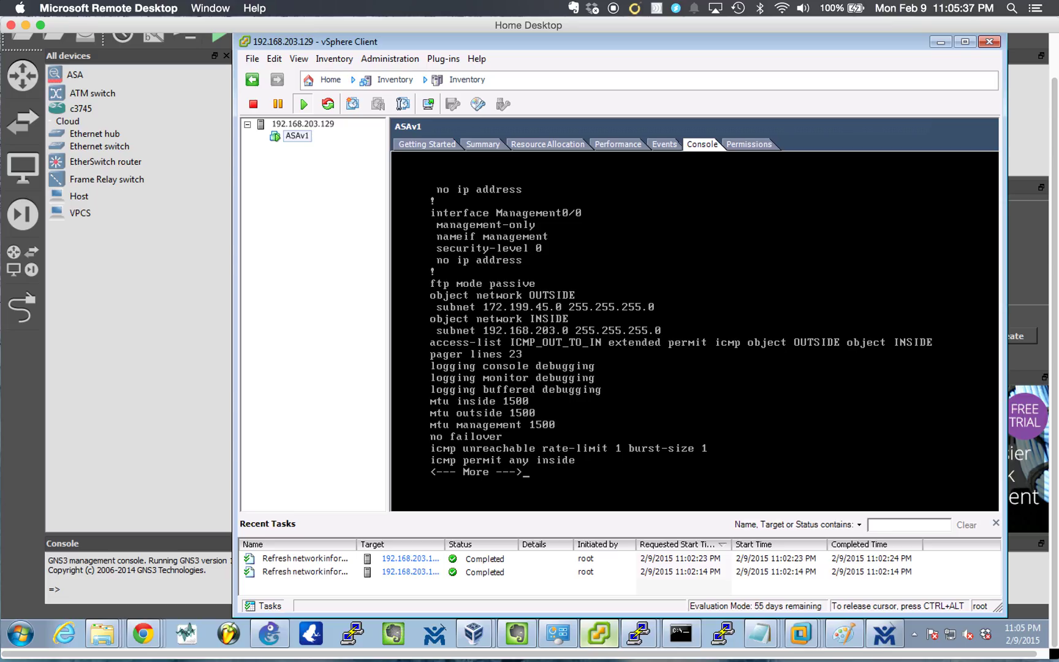
{"action": "key", "text": "space"}
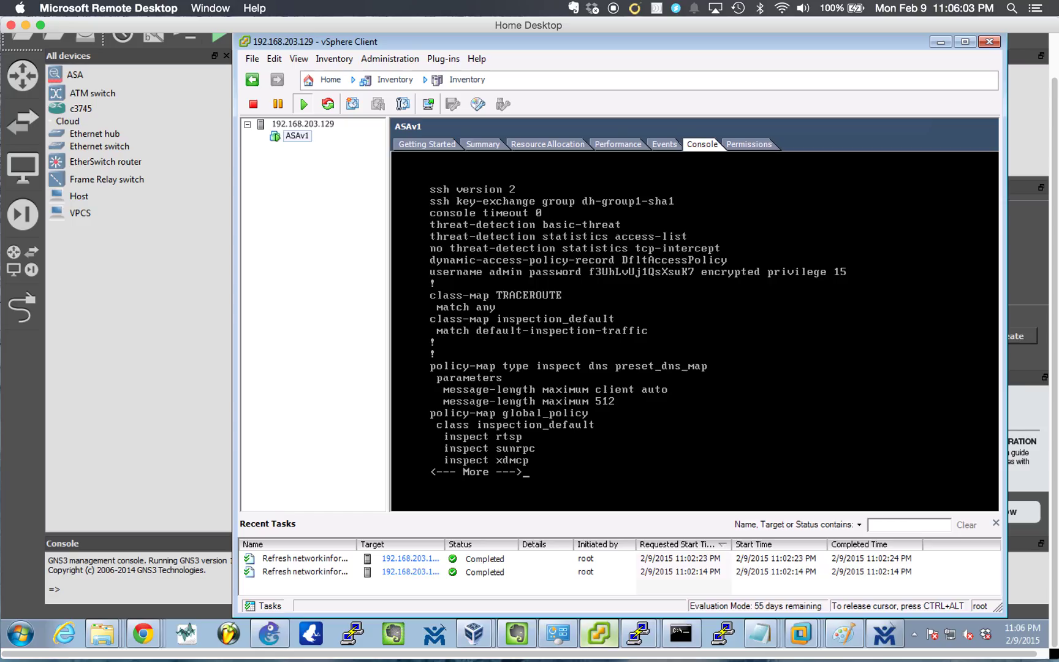
{"action": "key", "text": "space"}
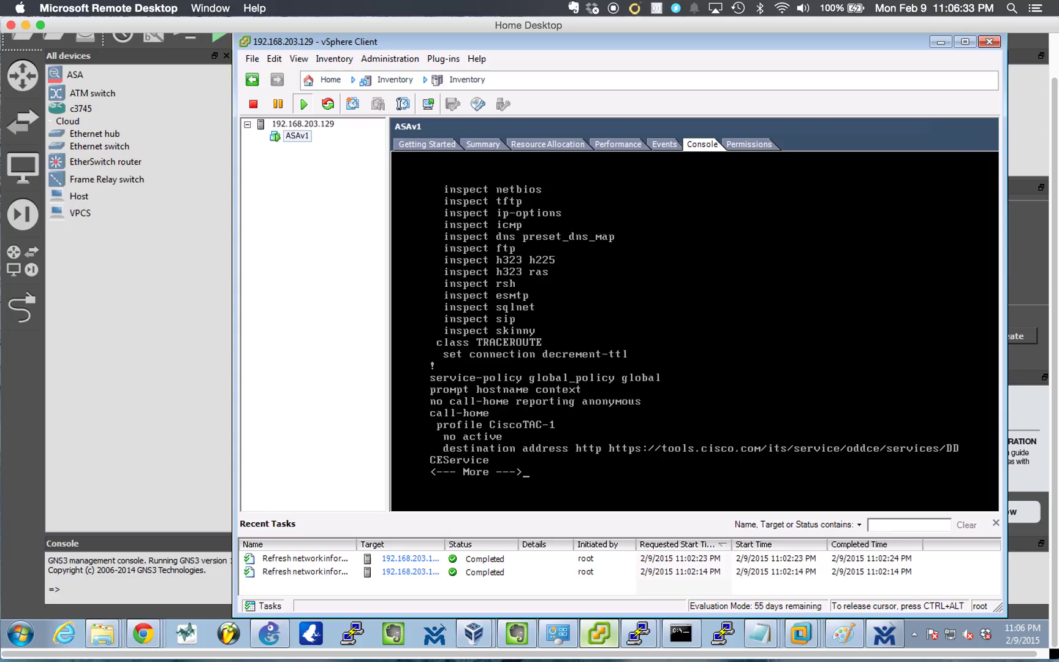
- Page to the end of ASAv1's configuration, reaching the checksum and TITAN# prompt
{"action": "key", "text": "space"}
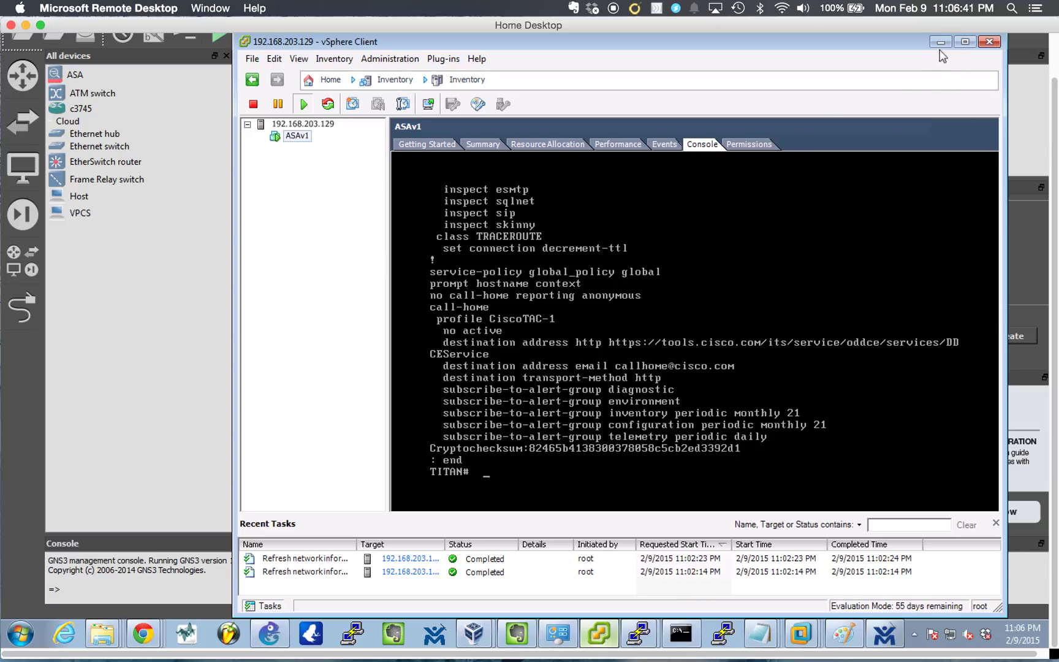
{"action": "mouse_move", "coordinate": [941, 41]}
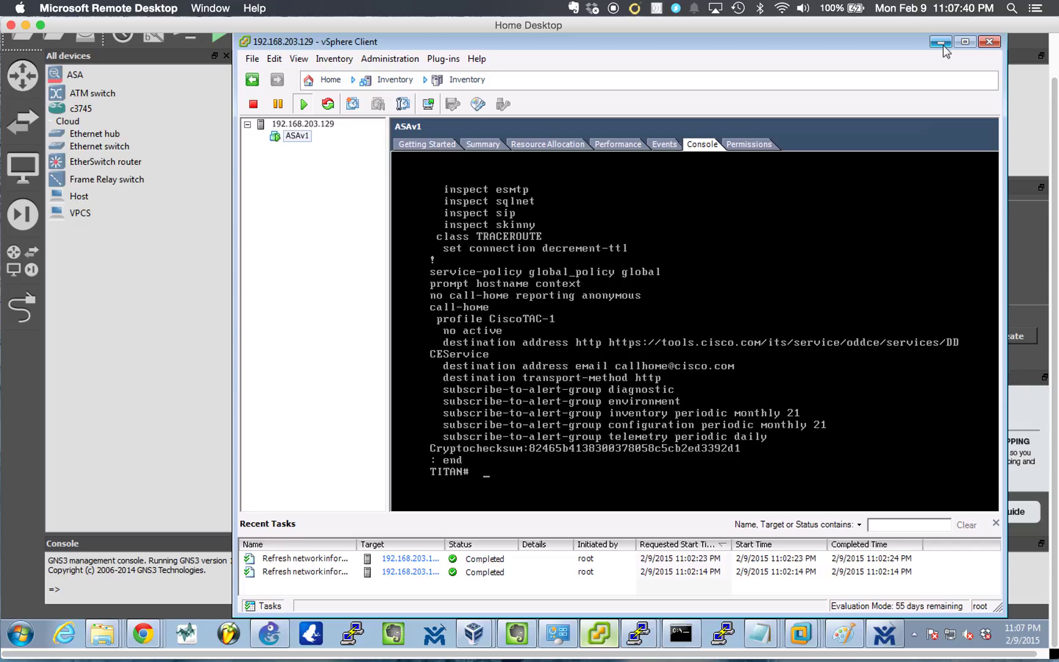
- Minimize vSphere Client so GNS3 shows ASAv, Core SW, R1 Inside and R2 Outside
{"action": "left_click", "coordinate": [940, 41]}
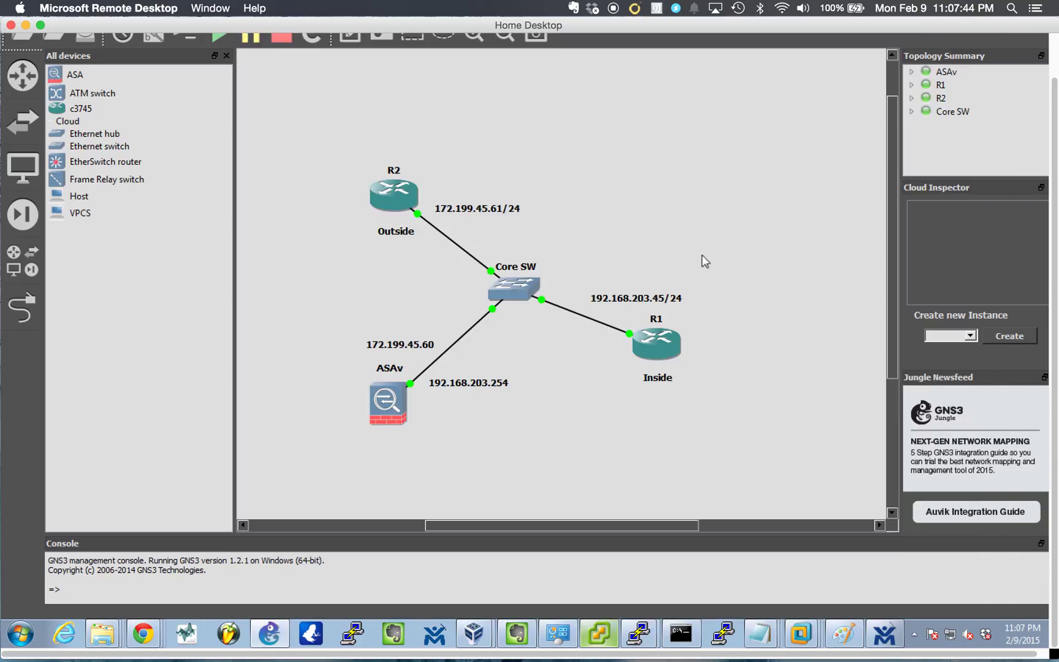
{"action": "mouse_move", "coordinate": [702, 346]}
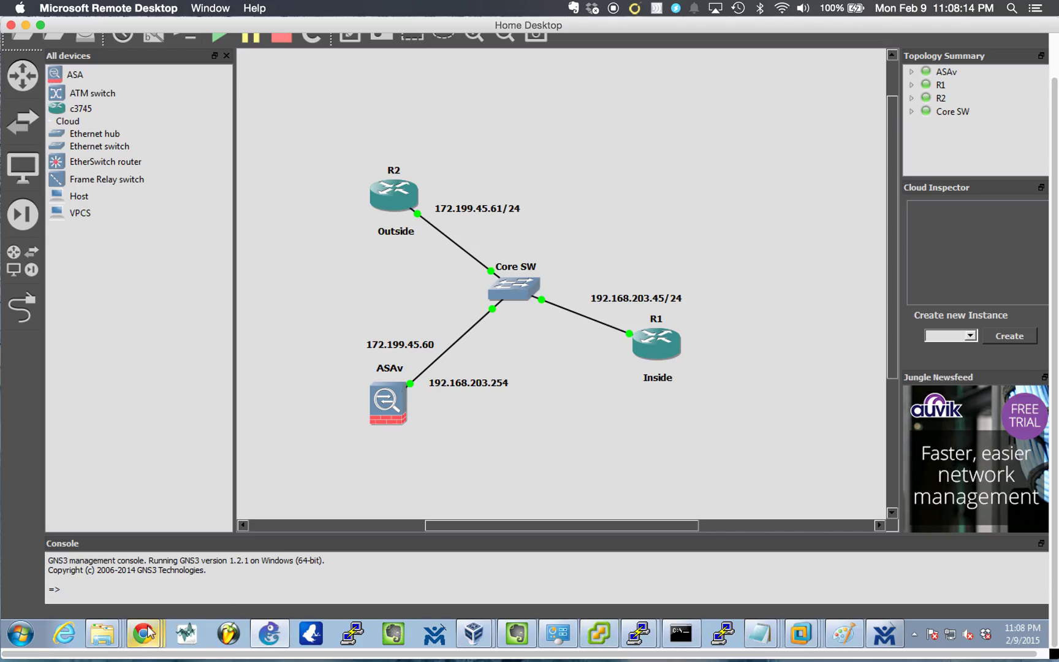
- Bring up the VIRL store page in Chrome, then switch to VM Maestro's 2-node.virl
{"action": "left_click", "coordinate": [144, 634]}
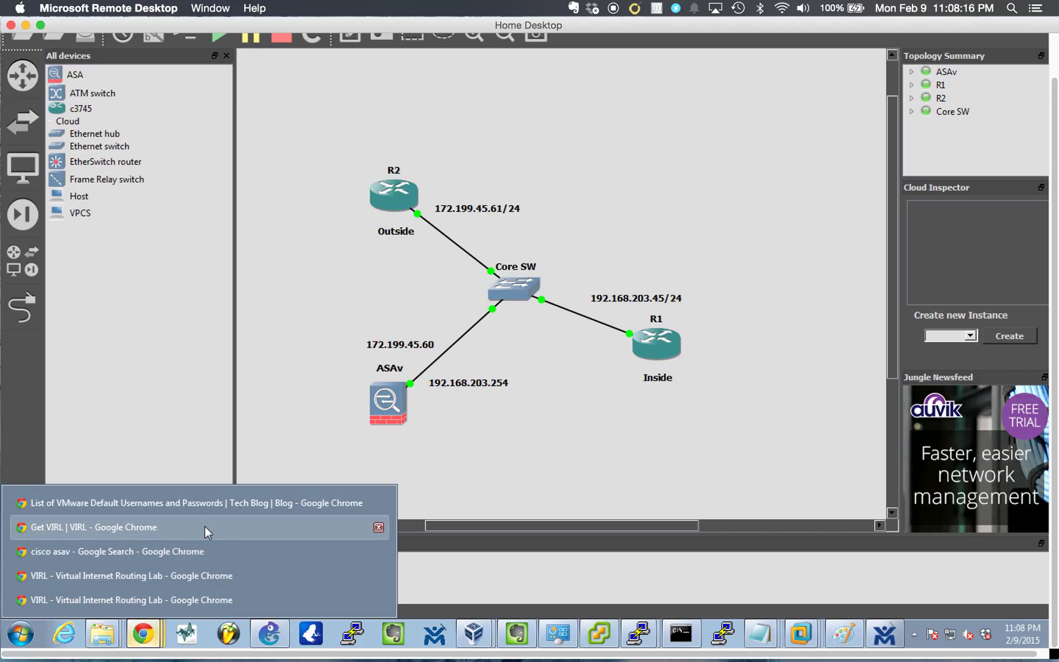
{"action": "left_click", "coordinate": [86, 527]}
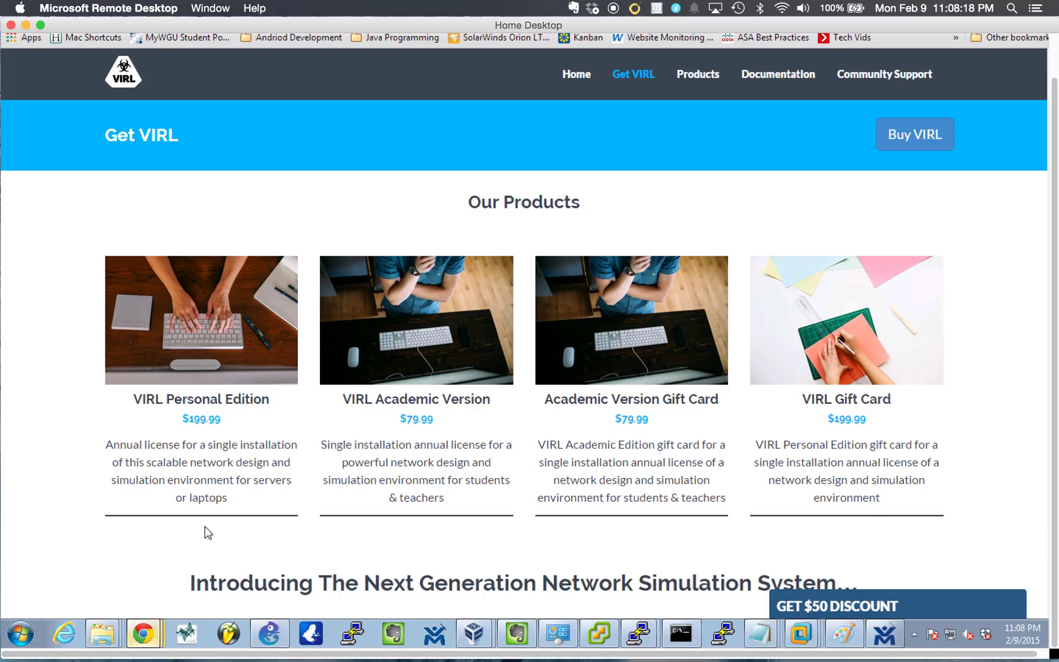
{"action": "mouse_move", "coordinate": [510, 424]}
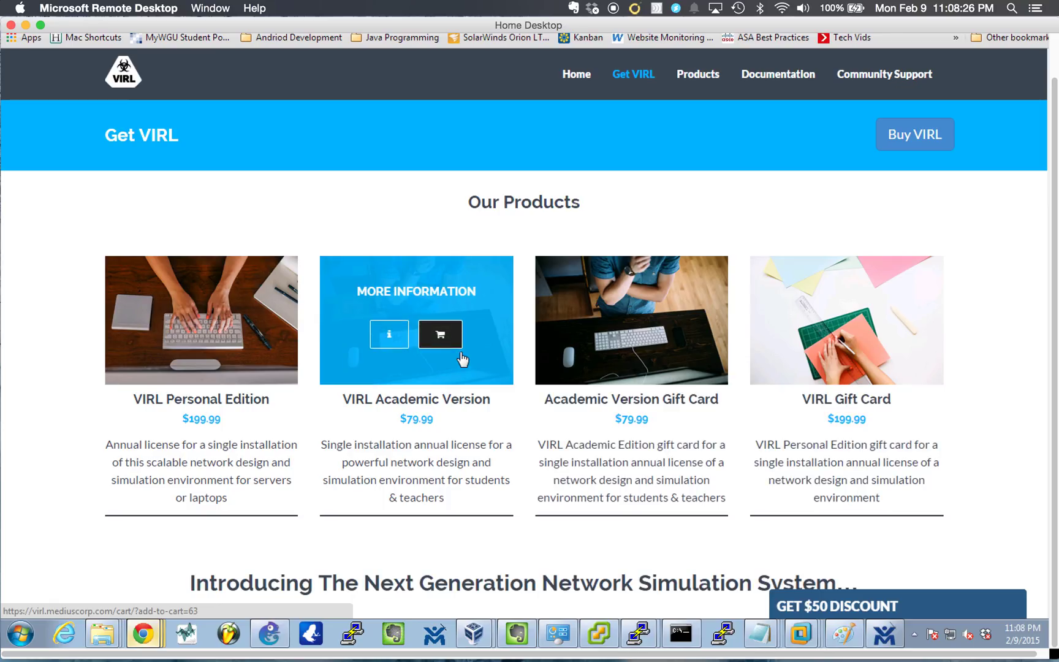
{"action": "mouse_move", "coordinate": [514, 469]}
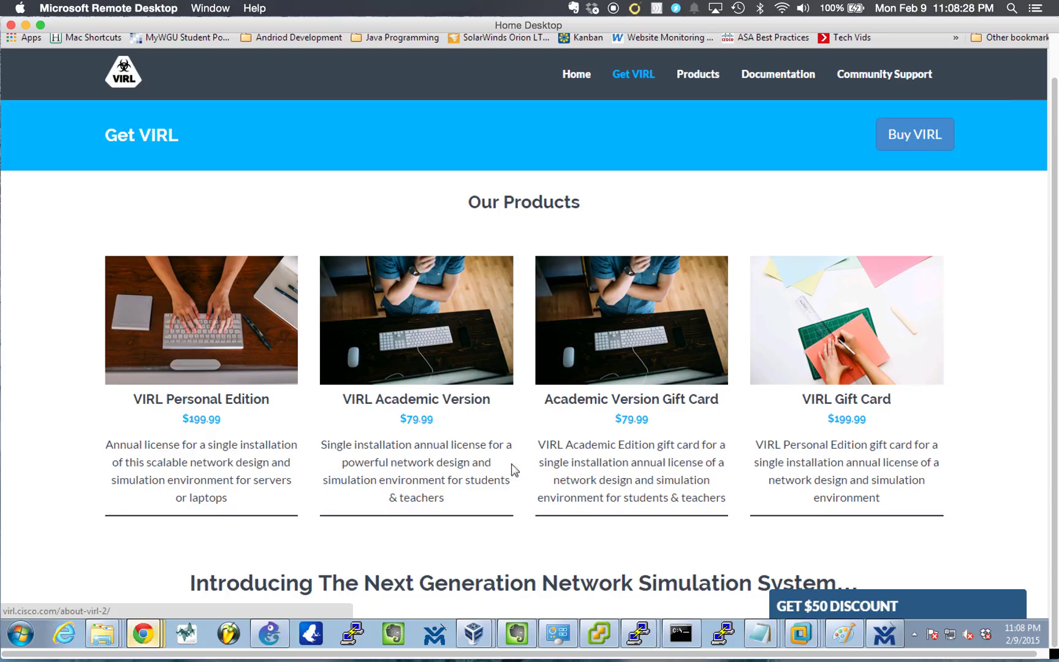
{"action": "left_click", "coordinate": [880, 634]}
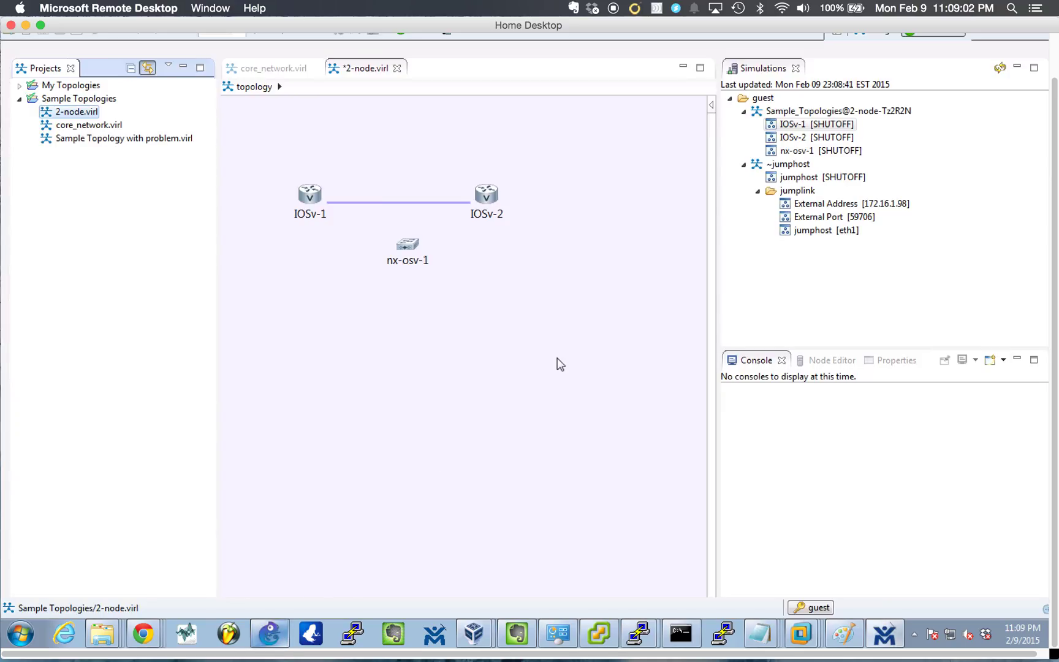
{"action": "mouse_move", "coordinate": [429, 267]}
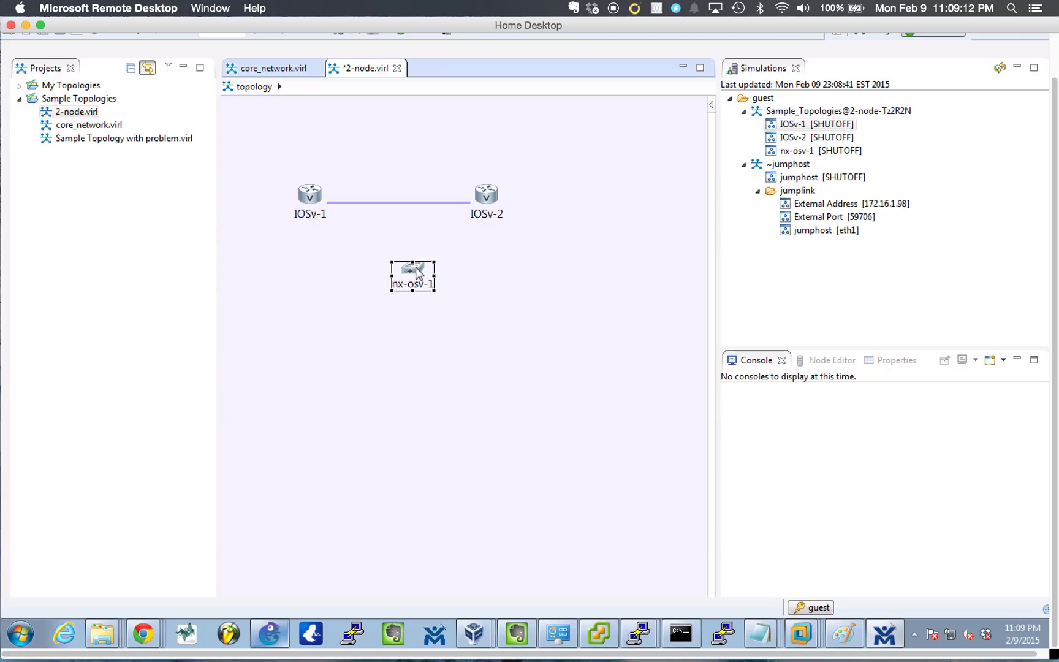
- Drag nx-osv-1 upward to sit just beneath the IOSv-1–IOSv-2 link
{"action": "left_click_drag", "start_coordinate": [412, 273], "coordinate": [413, 237]}
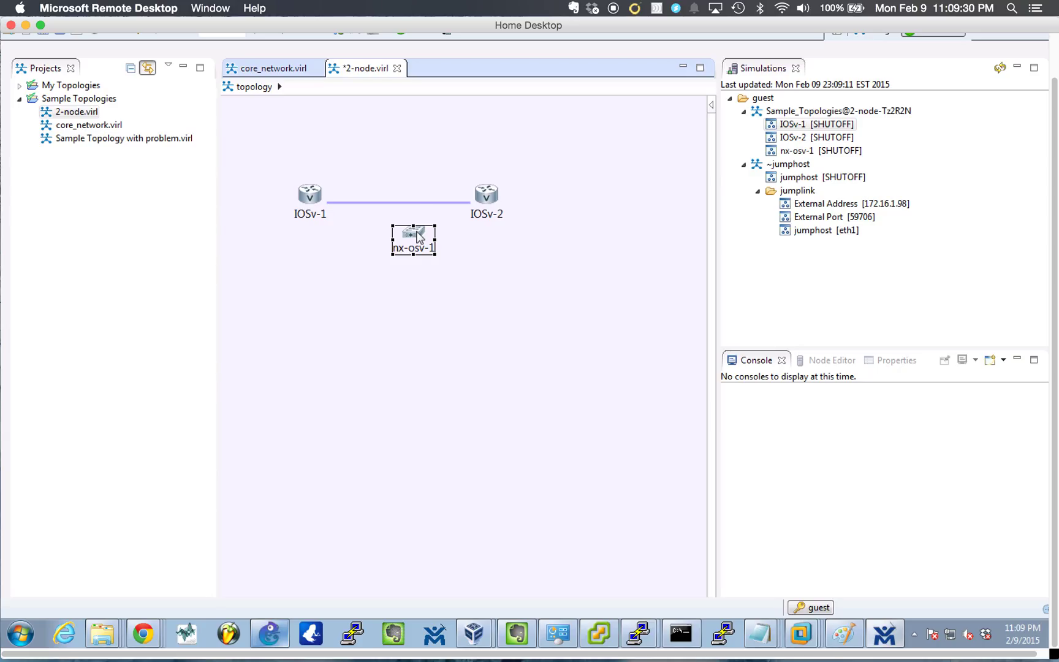
- Show nx-osv-1's node properties, including its NX-OSv subtype
{"action": "double_click", "coordinate": [413, 233]}
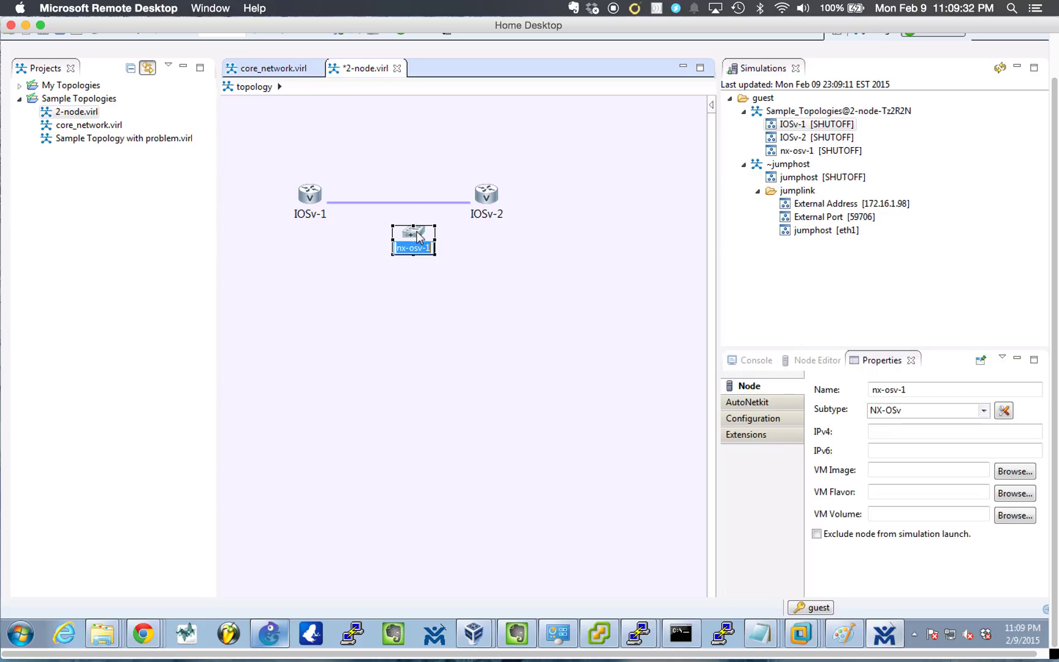
{"action": "left_click", "coordinate": [807, 124]}
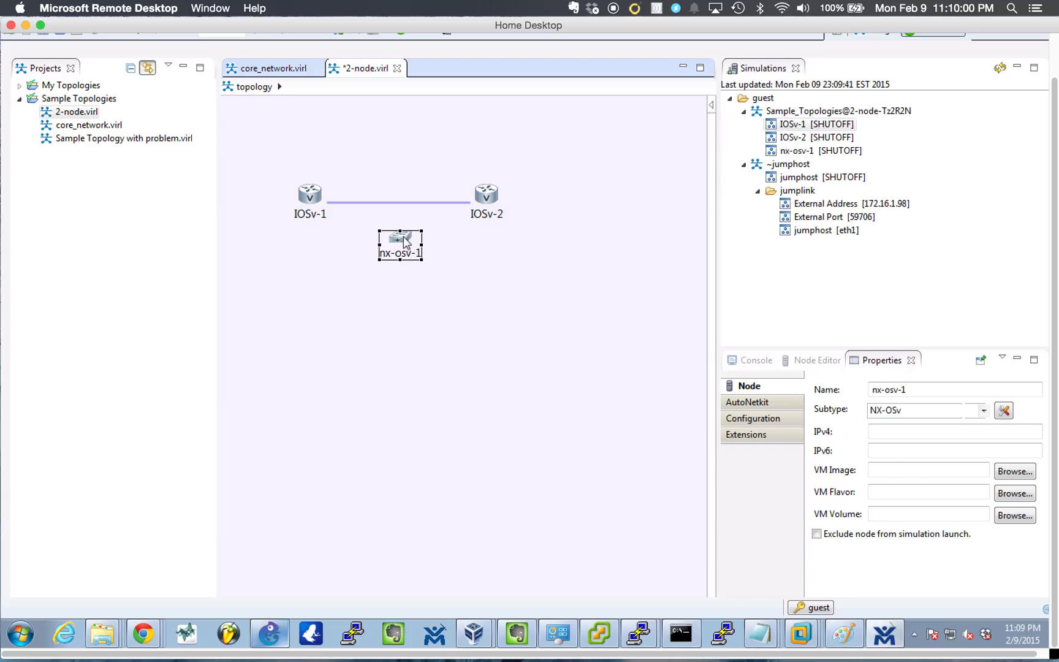
- Toggle the Design and Simulation perspectives and display 2-node.virl's topology properties
{"action": "right_click", "coordinate": [401, 241]}
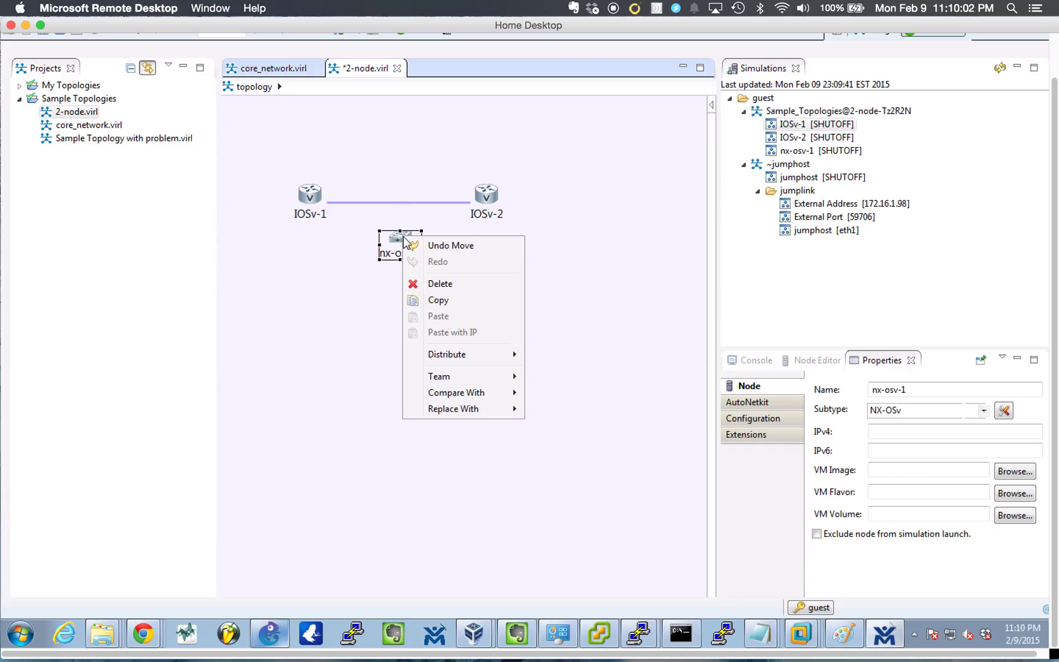
{"action": "mouse_move", "coordinate": [447, 354]}
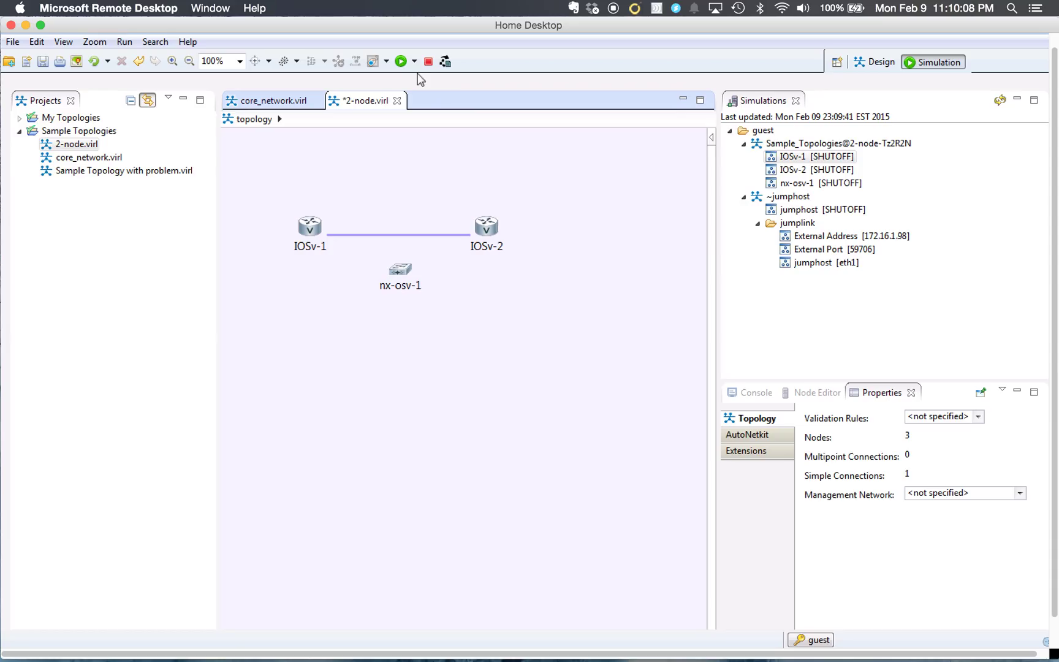
{"action": "mouse_move", "coordinate": [404, 61]}
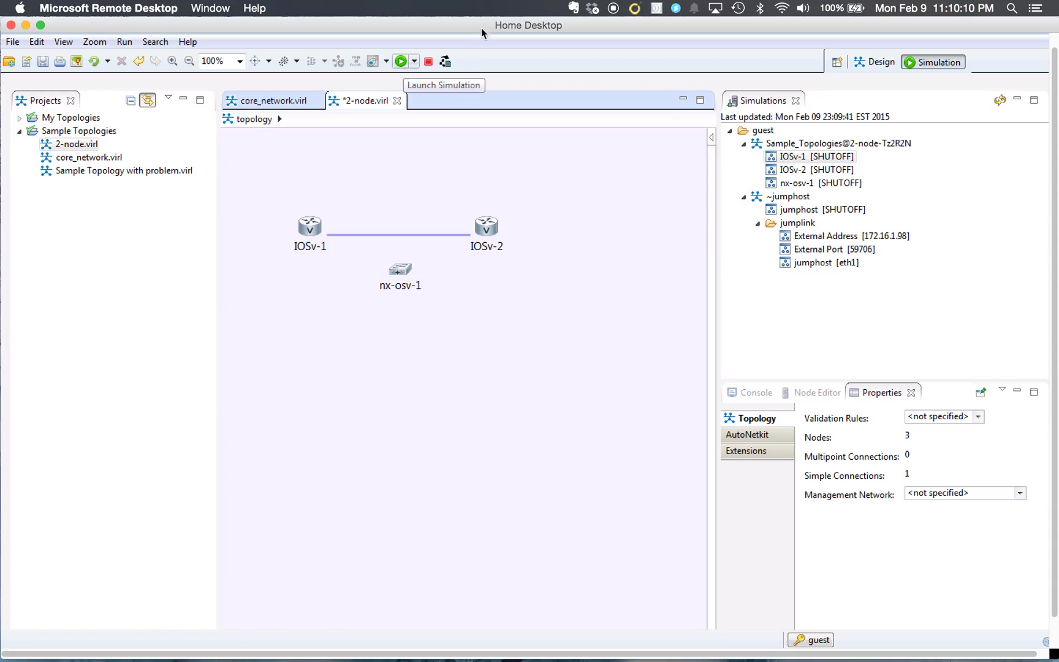
{"action": "left_click", "coordinate": [879, 62]}
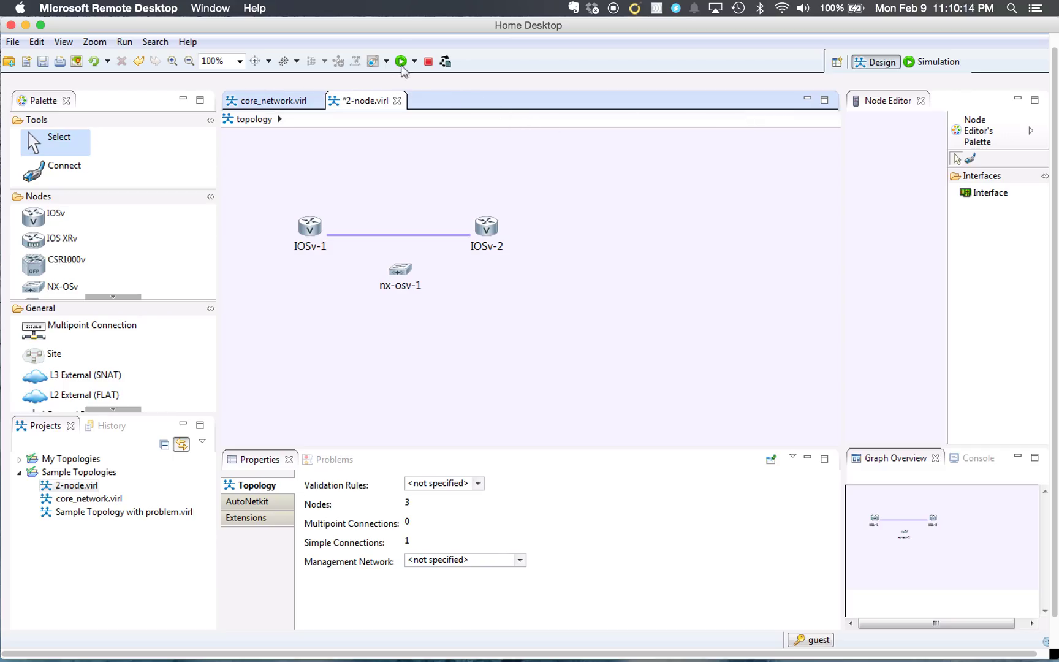
{"action": "left_click", "coordinate": [938, 62]}
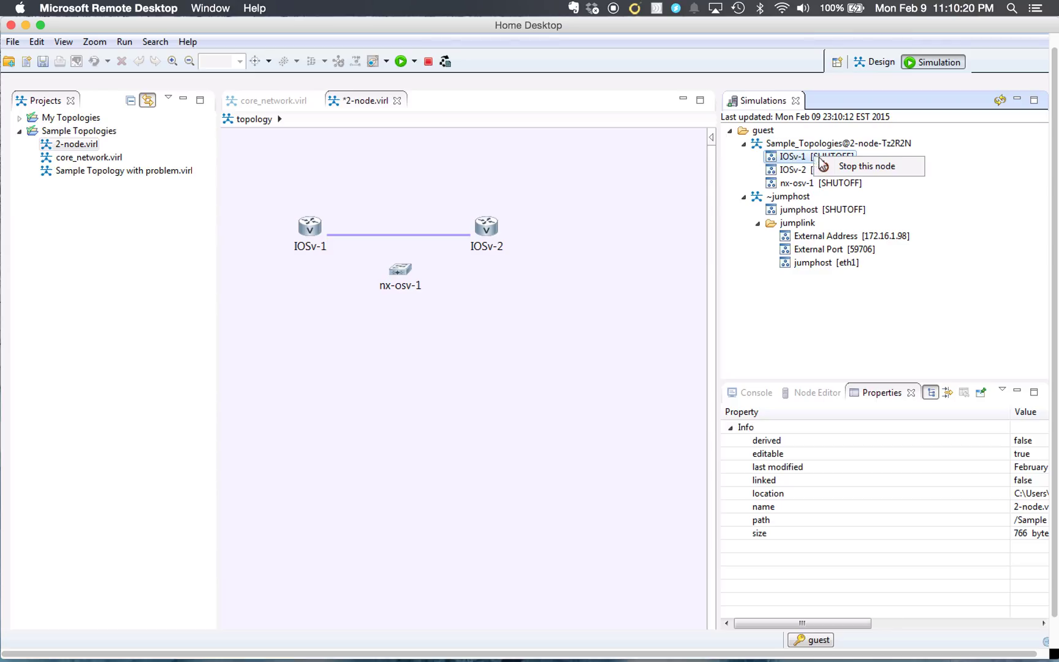
{"action": "mouse_move", "coordinate": [852, 173]}
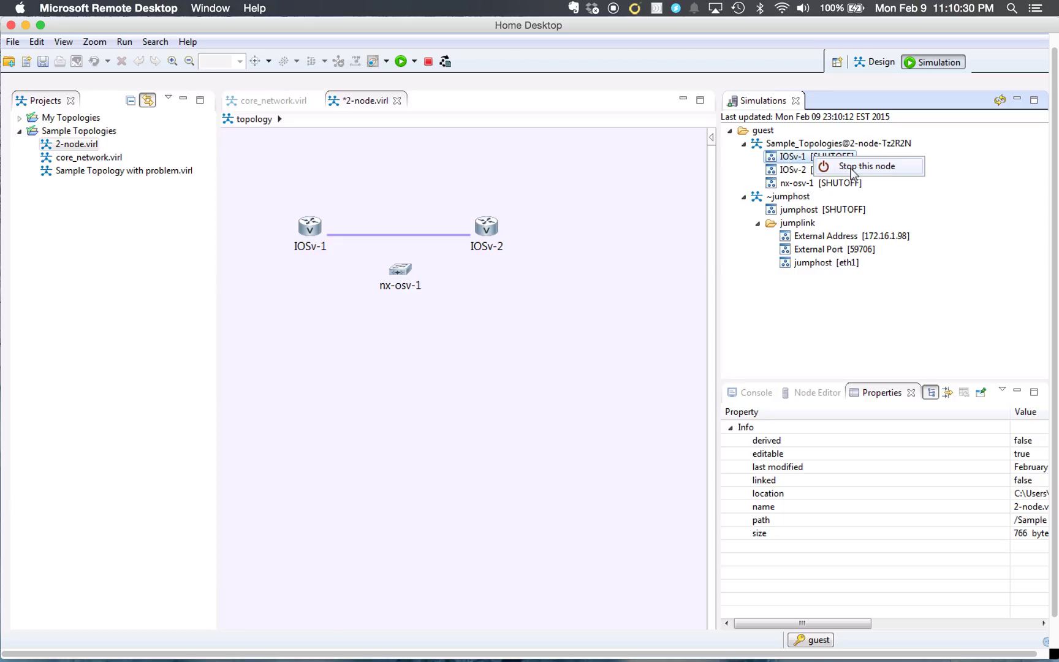
{"action": "mouse_move", "coordinate": [446, 295]}
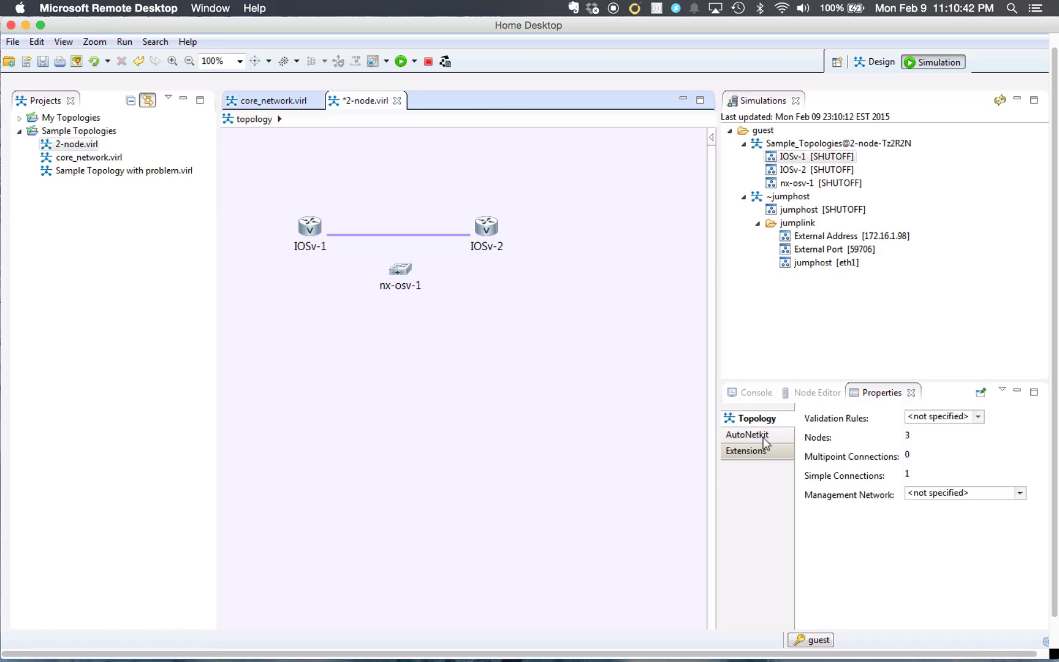
{"action": "left_click", "coordinate": [747, 435]}
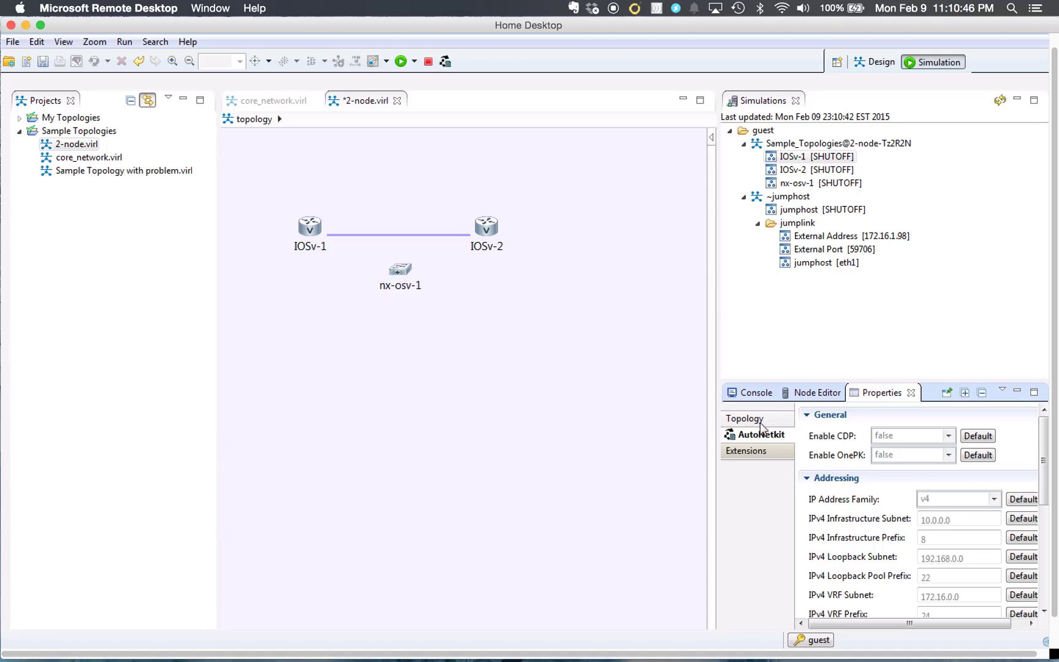
{"action": "left_click", "coordinate": [744, 418]}
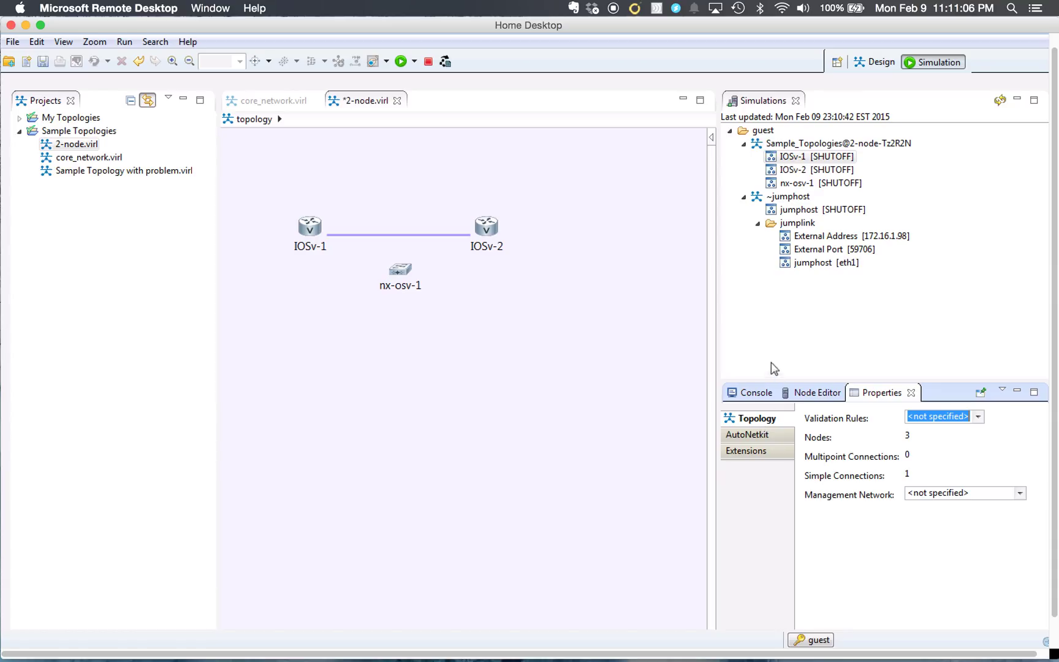
{"action": "mouse_move", "coordinate": [541, 353]}
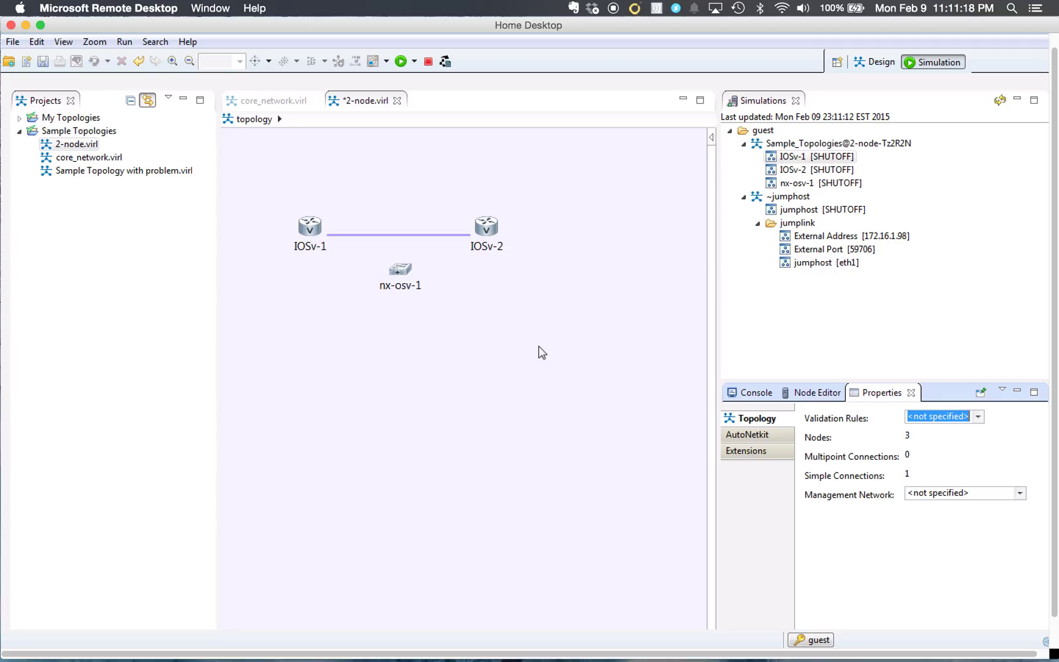
{"action": "mouse_move", "coordinate": [284, 235]}
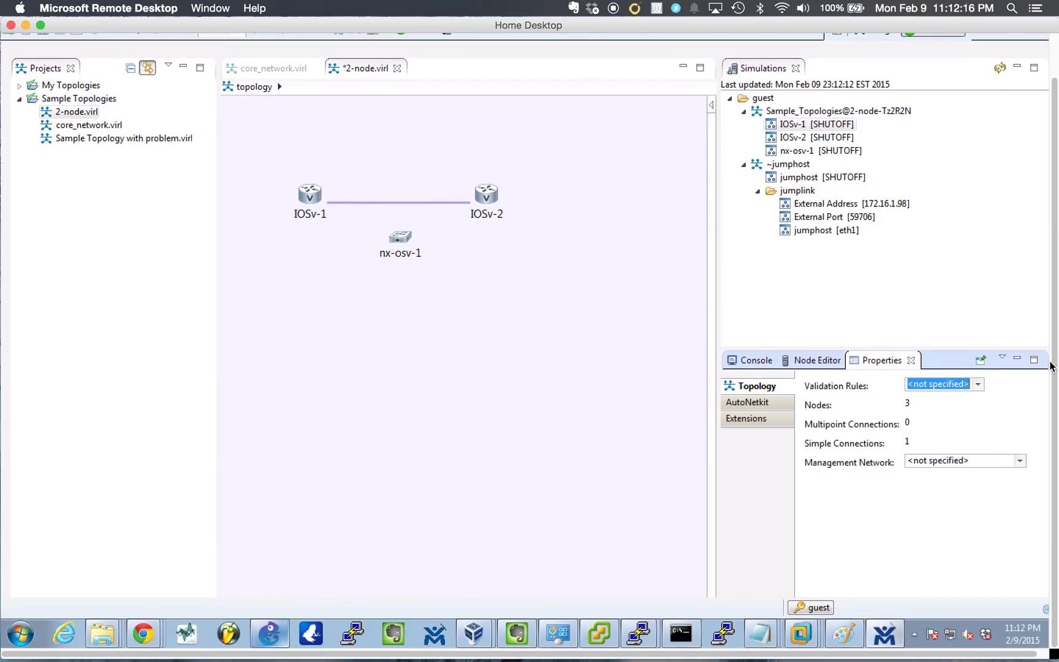
- Switch to the GNS3 ASAv lab showing outside R2 and inside R1 via Core SW
{"action": "left_click", "coordinate": [270, 633]}
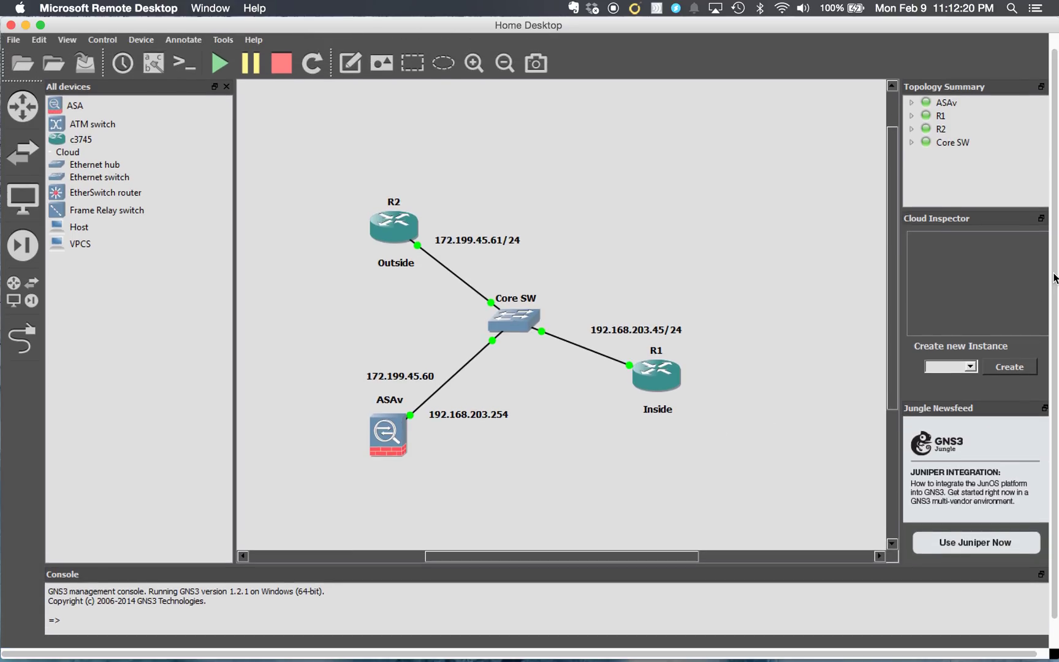
{"action": "mouse_move", "coordinate": [769, 363]}
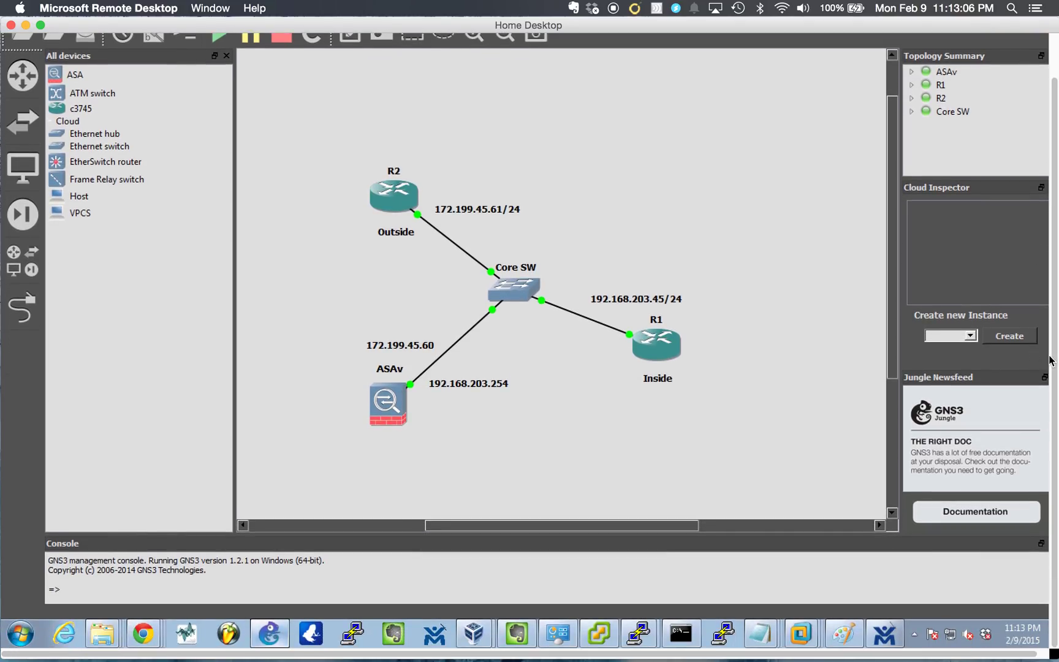
{"action": "mouse_move", "coordinate": [773, 195]}
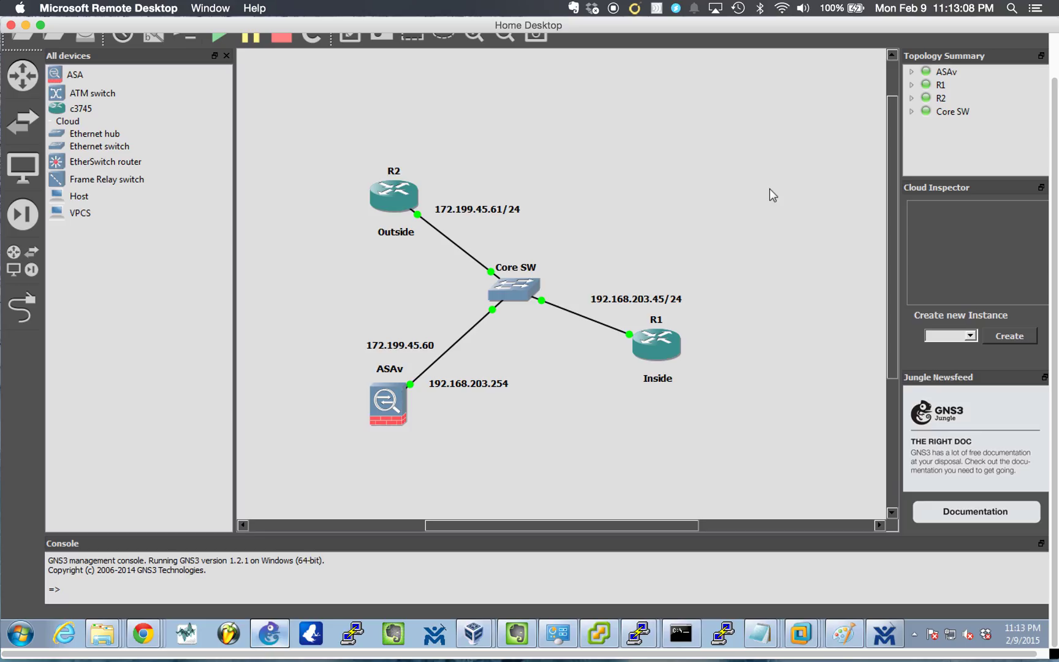